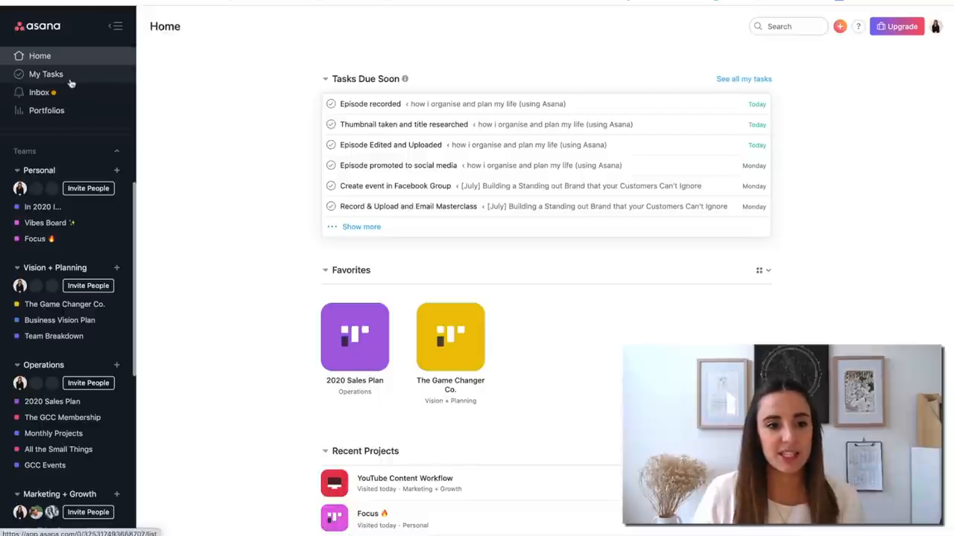
# Step: Open My Tasks and scroll through the assigned tasks ordered by due date
pyautogui.click(46, 74)
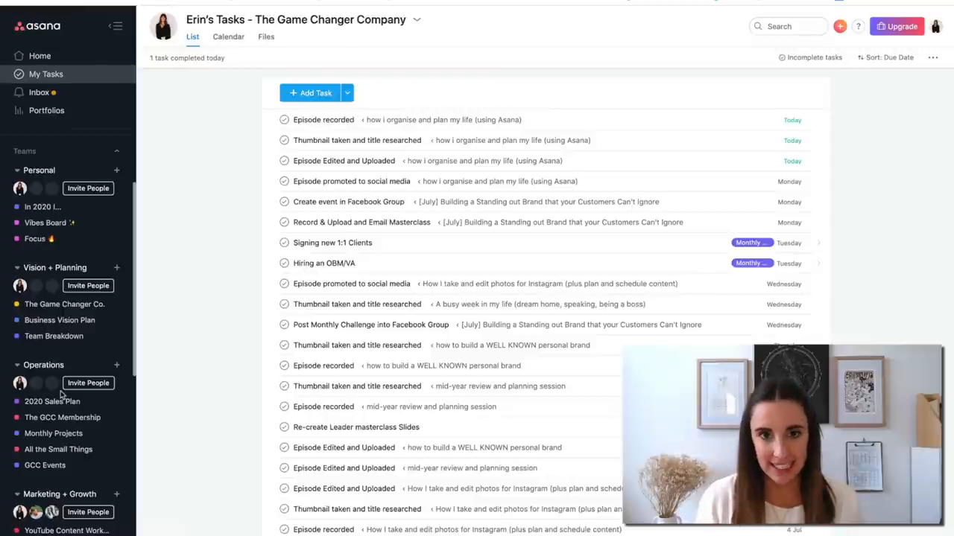
pyautogui.scroll(-3)
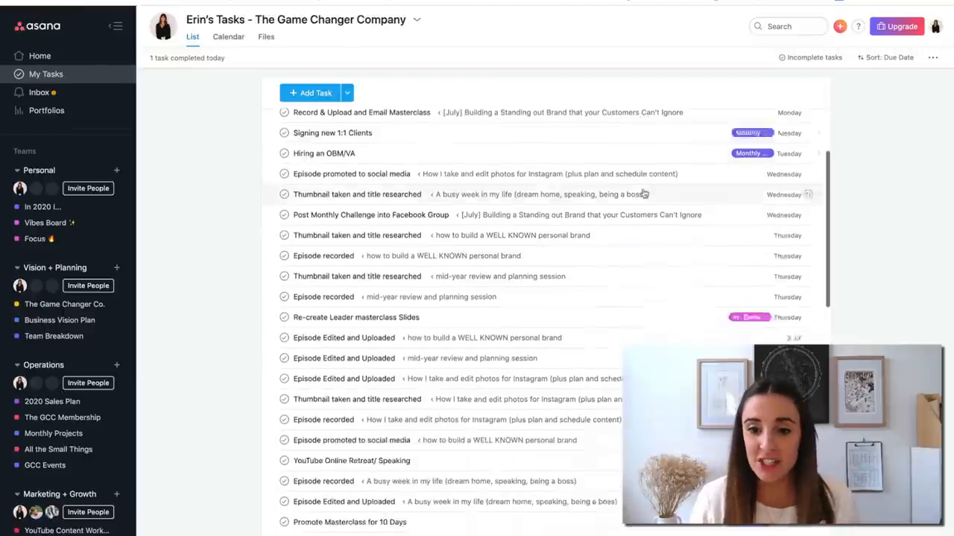
pyautogui.scroll(-3)
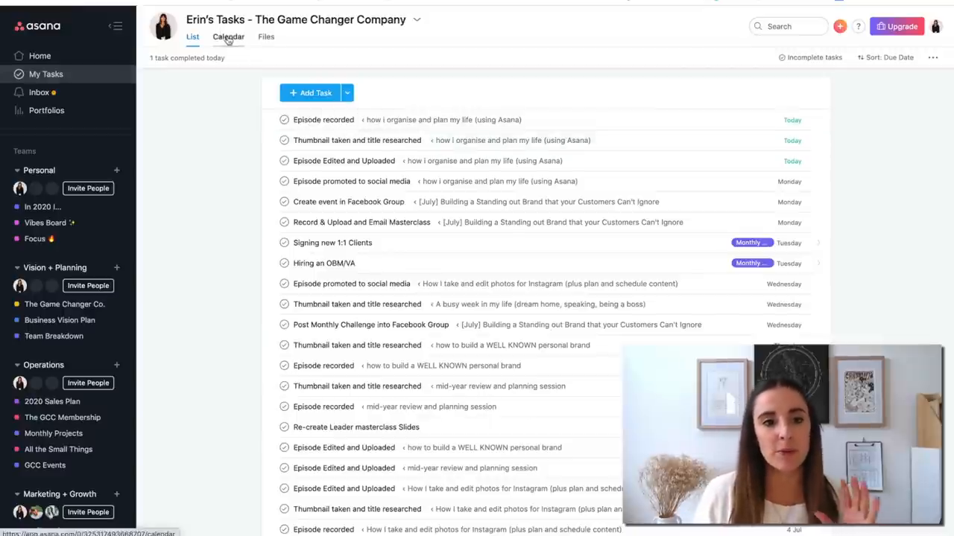
# Step: Switch My Tasks to the Calendar view showing June 2020 due dates
pyautogui.click(228, 37)
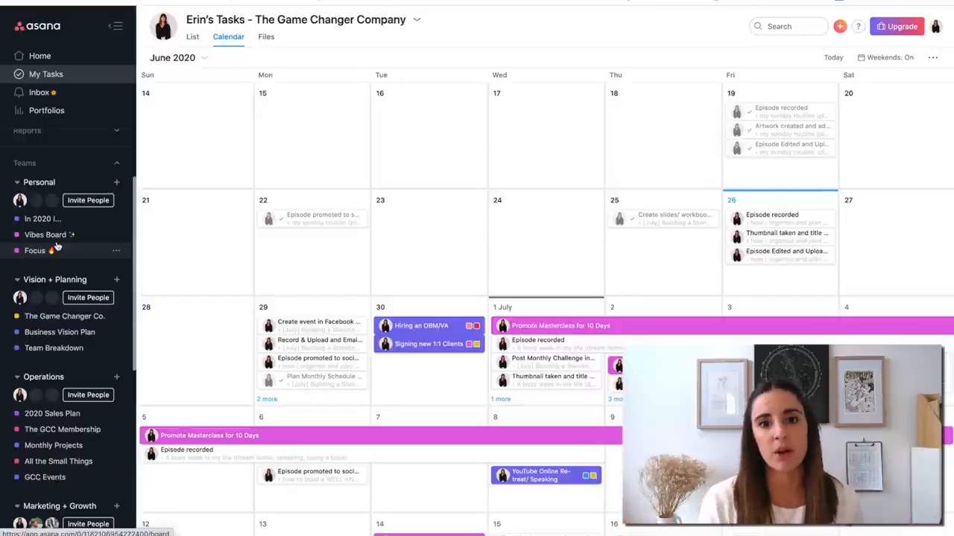
pyautogui.moveTo(45, 235)
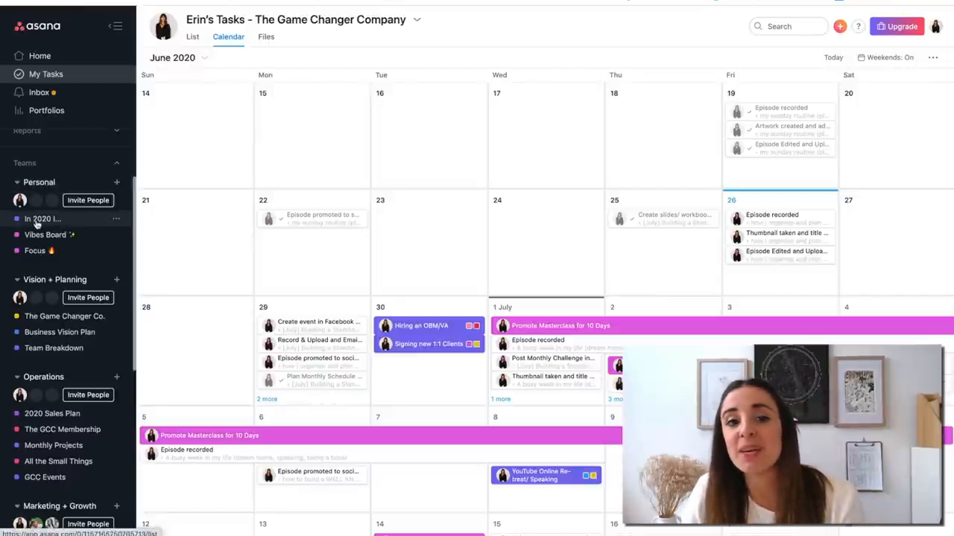
# Step: Open the 'In 2020 I...' project under the Personal team
pyautogui.click(43, 218)
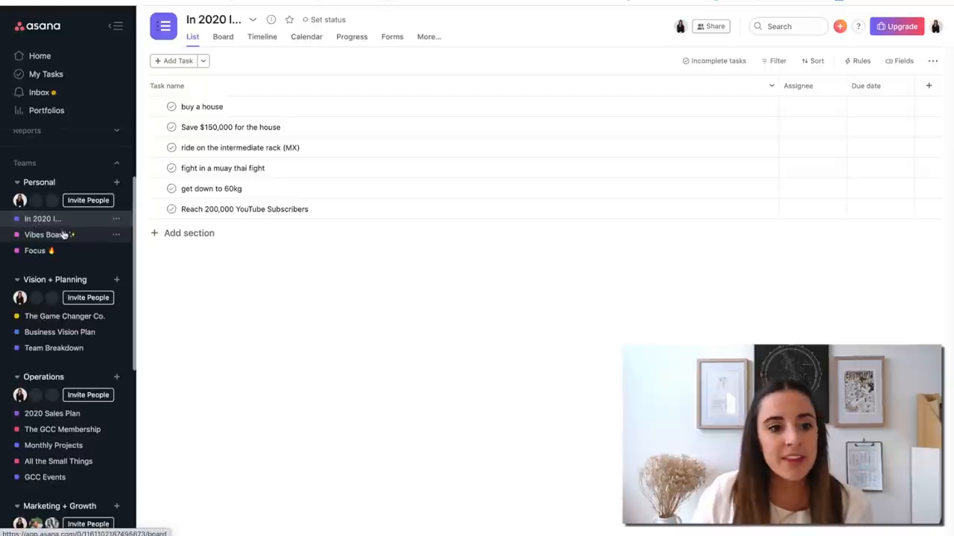
# Step: Open the Vibes Board image cards, then open the Focus project
pyautogui.click(45, 234)
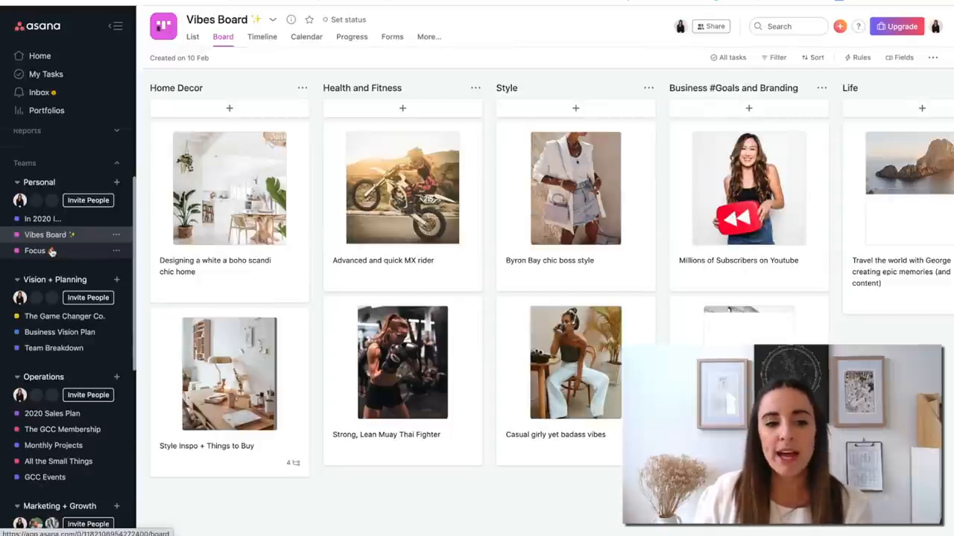
pyautogui.moveTo(35, 251)
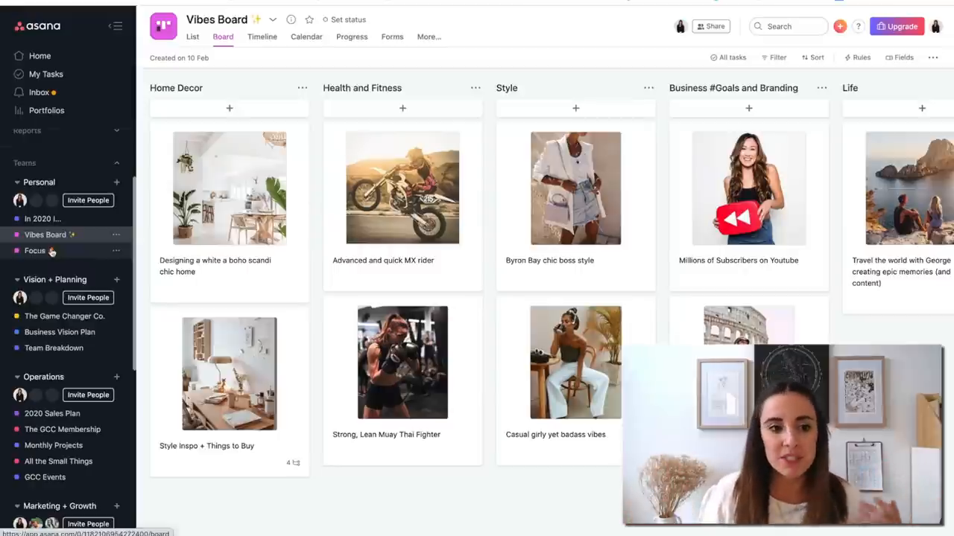
pyautogui.click(35, 250)
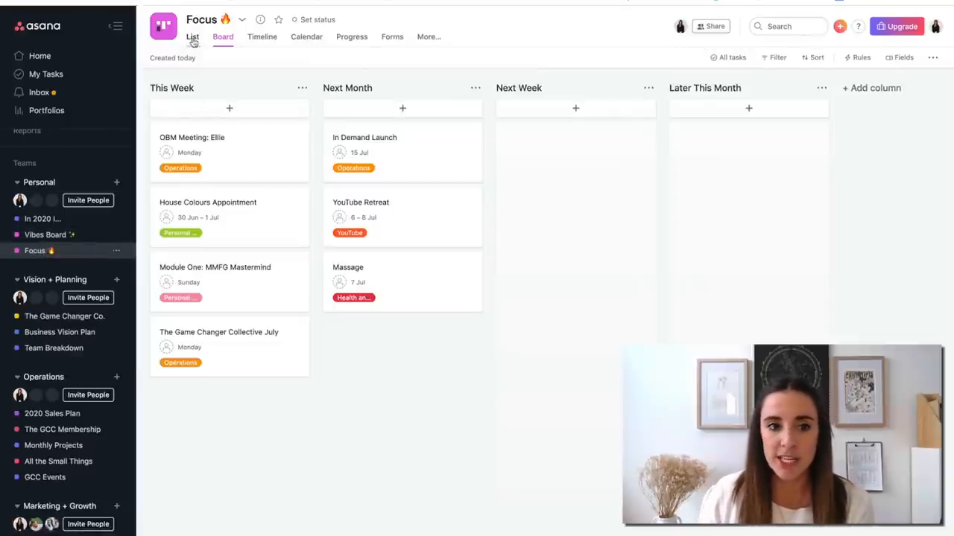
# Step: View the Focus tasks as a list and a timeline, then return to the board
pyautogui.click(193, 37)
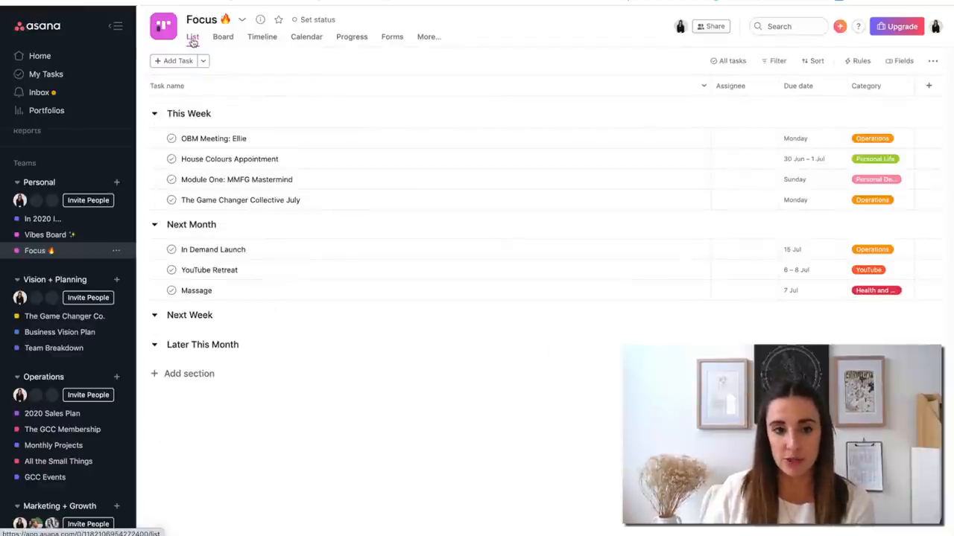
pyautogui.click(222, 36)
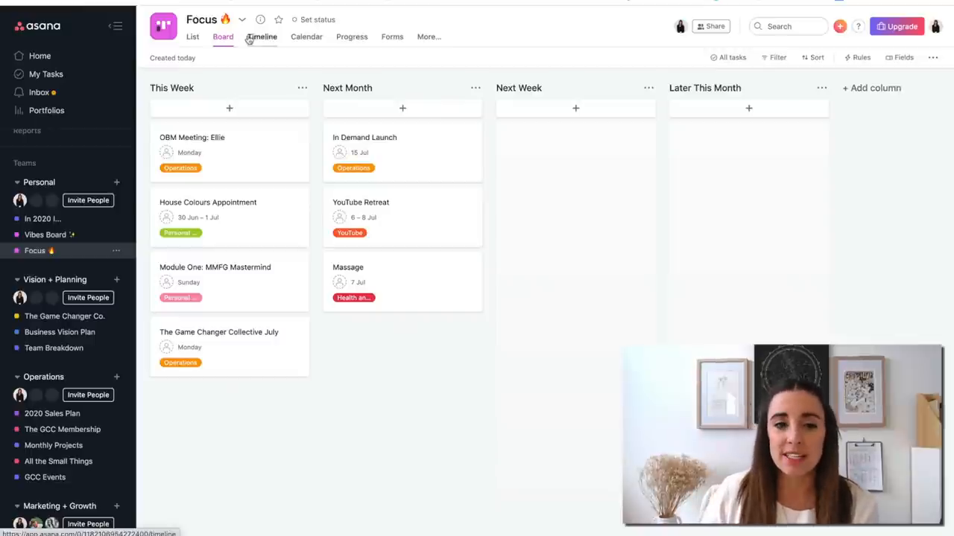
pyautogui.click(261, 37)
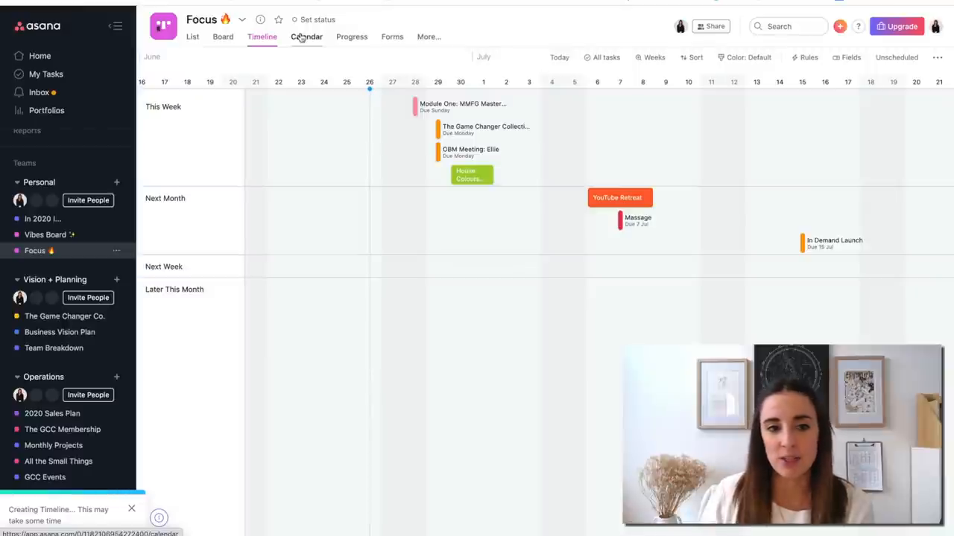
pyautogui.click(223, 37)
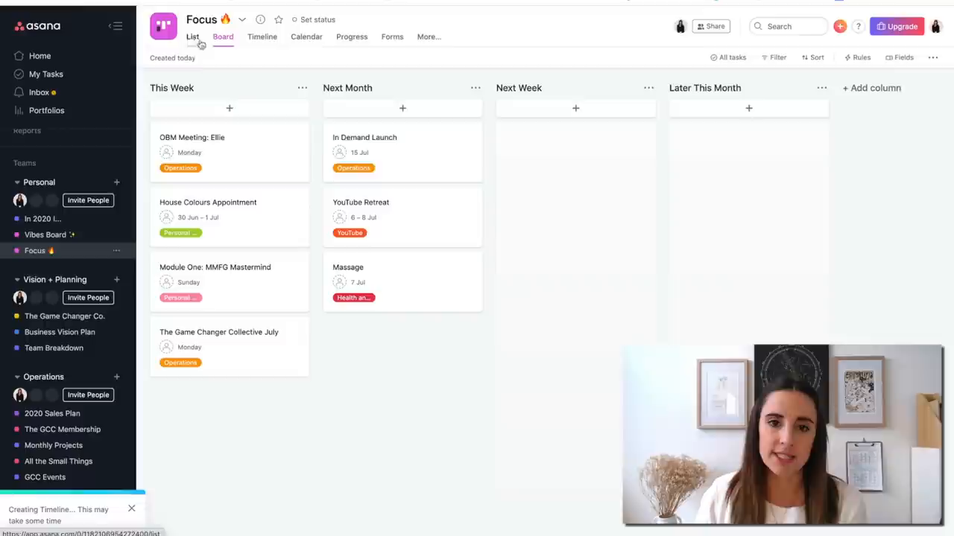
pyautogui.click(222, 36)
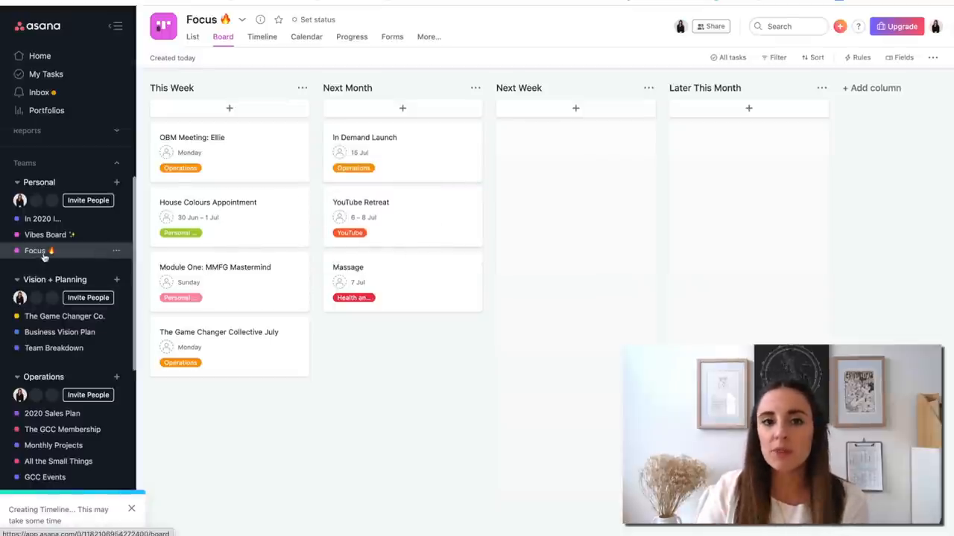
pyautogui.moveTo(35, 250)
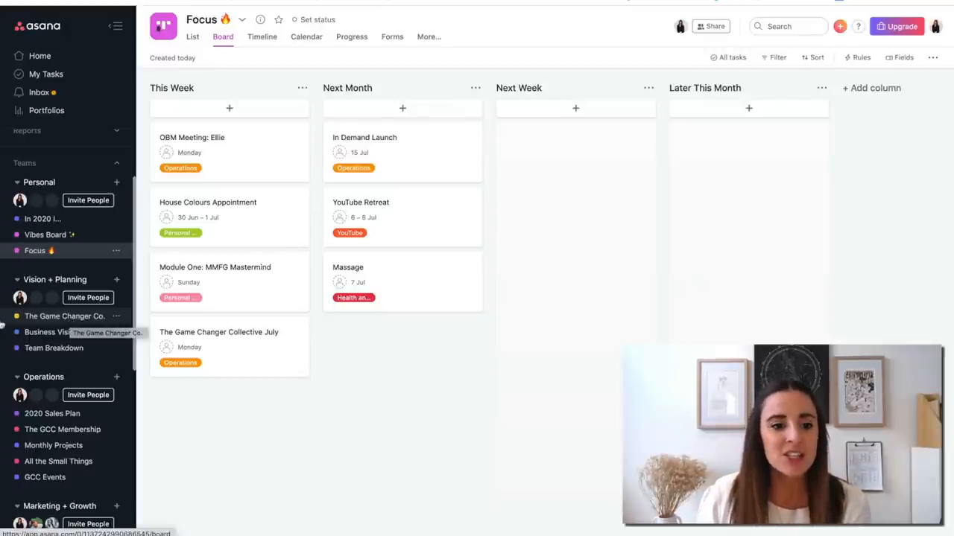
# Step: Open The Game Changer Co. project under Vision + Planning
pyautogui.click(64, 316)
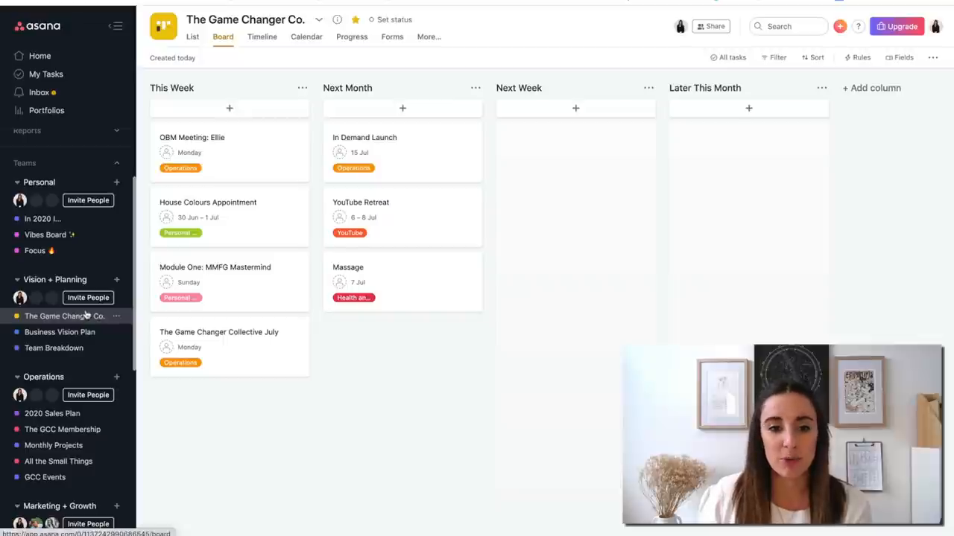
pyautogui.click(65, 315)
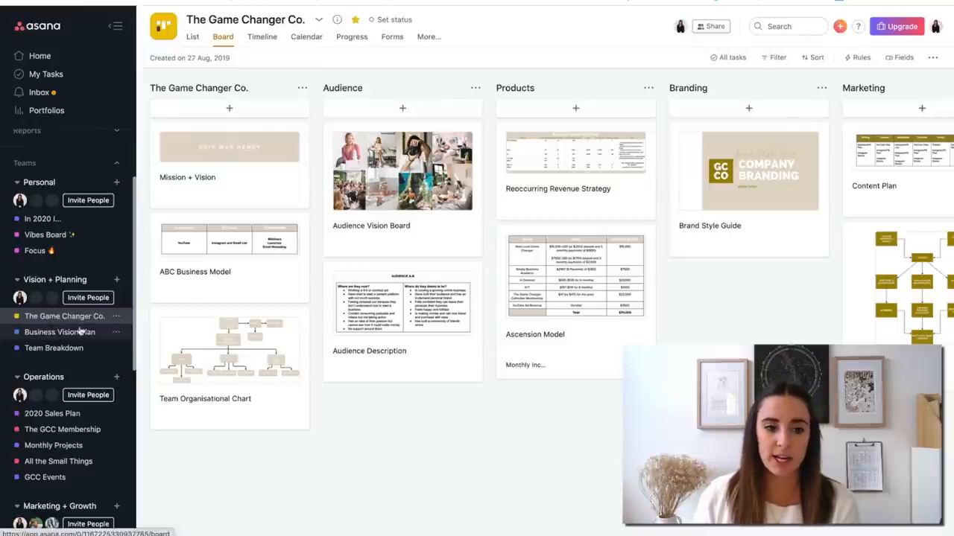
# Step: Open the Business Vision Plan project under Vision + Planning
pyautogui.click(60, 331)
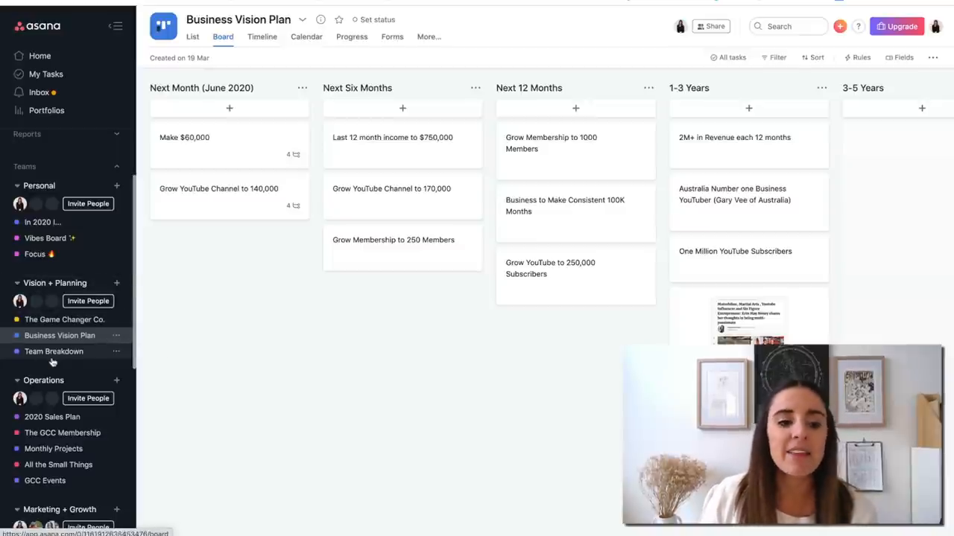
pyautogui.moveTo(53, 351)
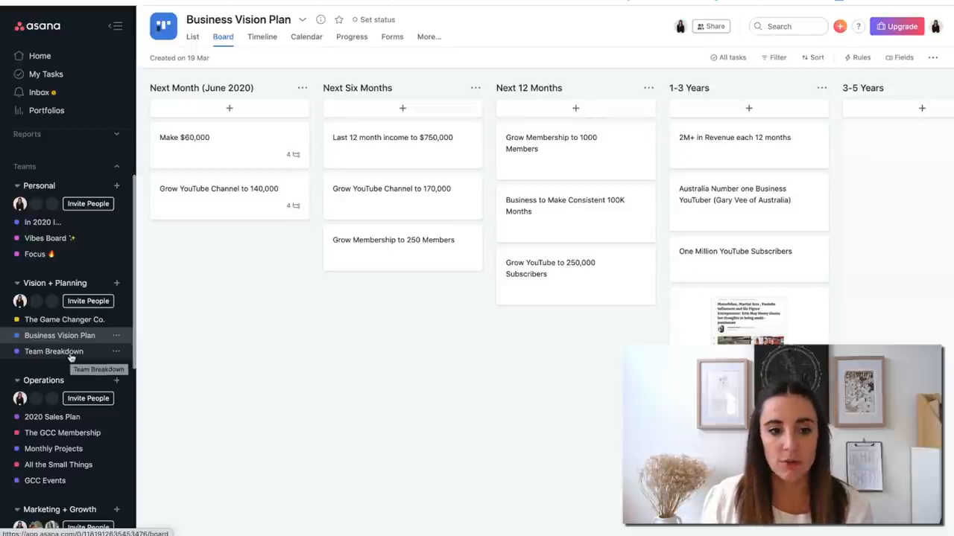
# Step: Open the Team Breakdown project under Vision + Planning
pyautogui.click(54, 351)
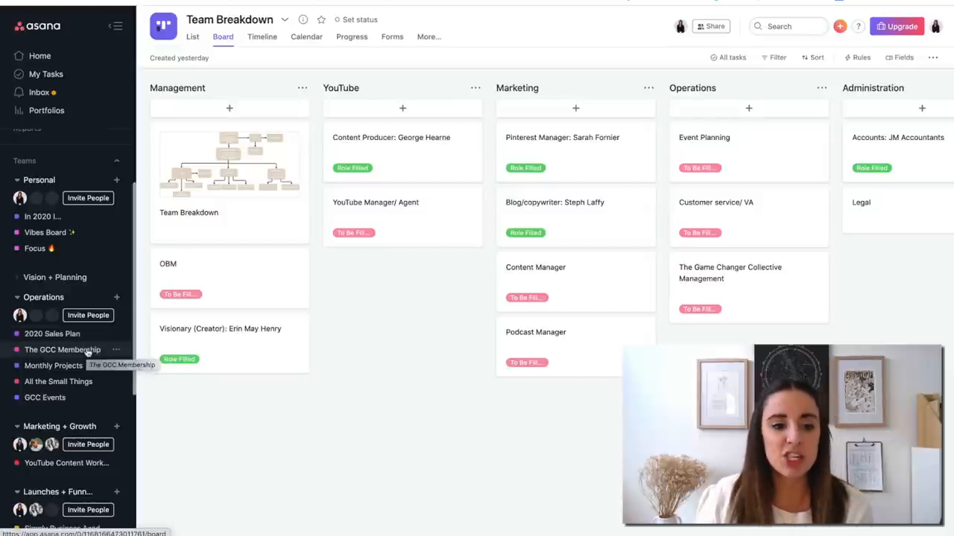
# Step: Open The GCC Membership project under Operations
pyautogui.click(62, 349)
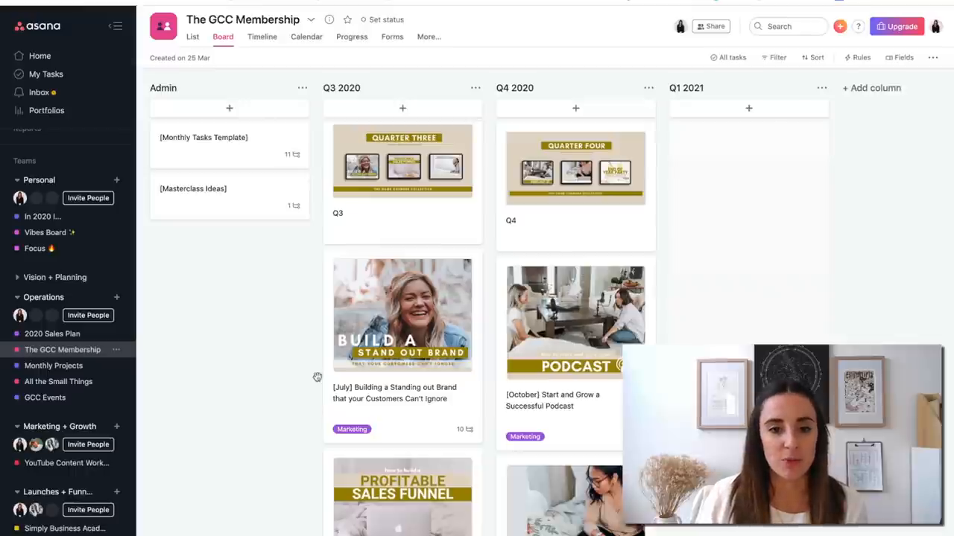
# Step: Open the Monthly Projects project under Operations
pyautogui.click(53, 365)
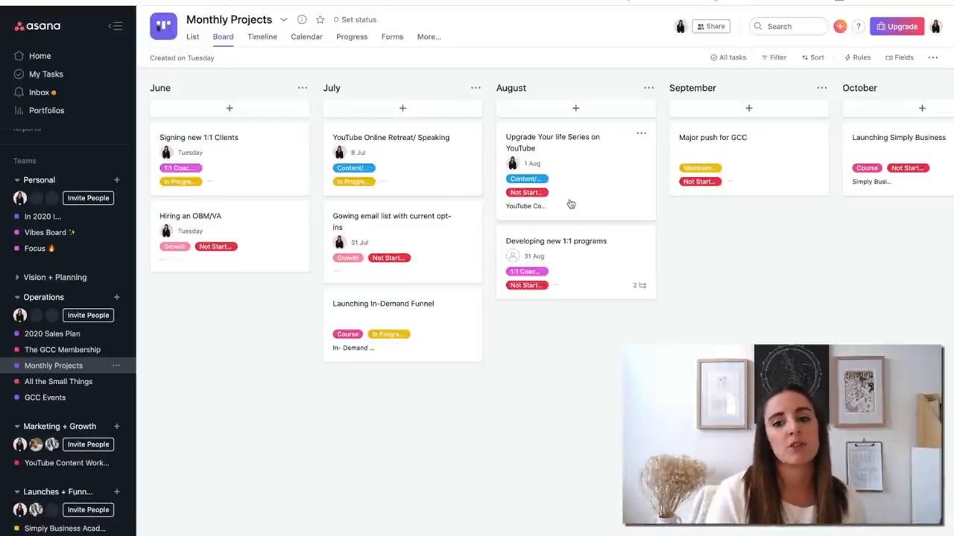
pyautogui.moveTo(300, 484)
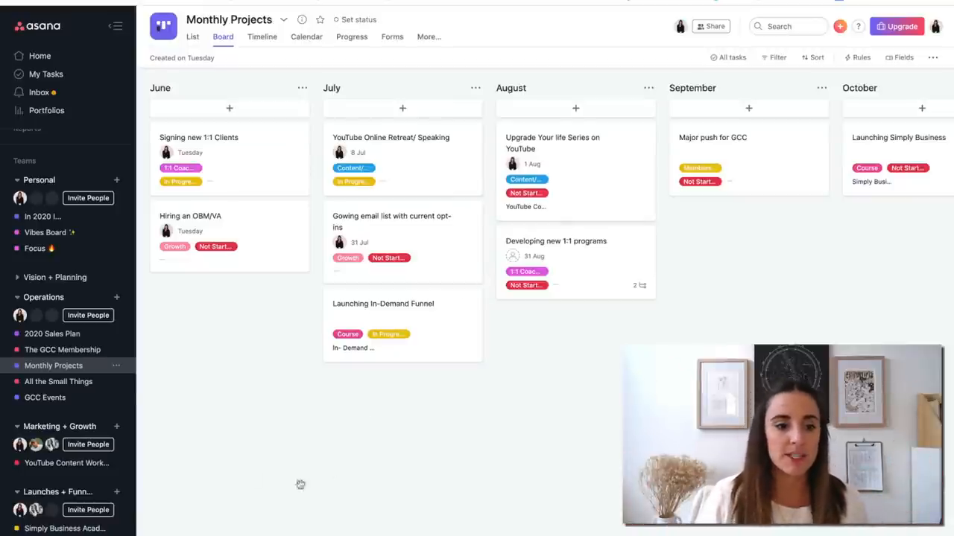
# Step: View the All the Small Things and GCC Events lists, then load YouTube Content Workflow
pyautogui.click(58, 381)
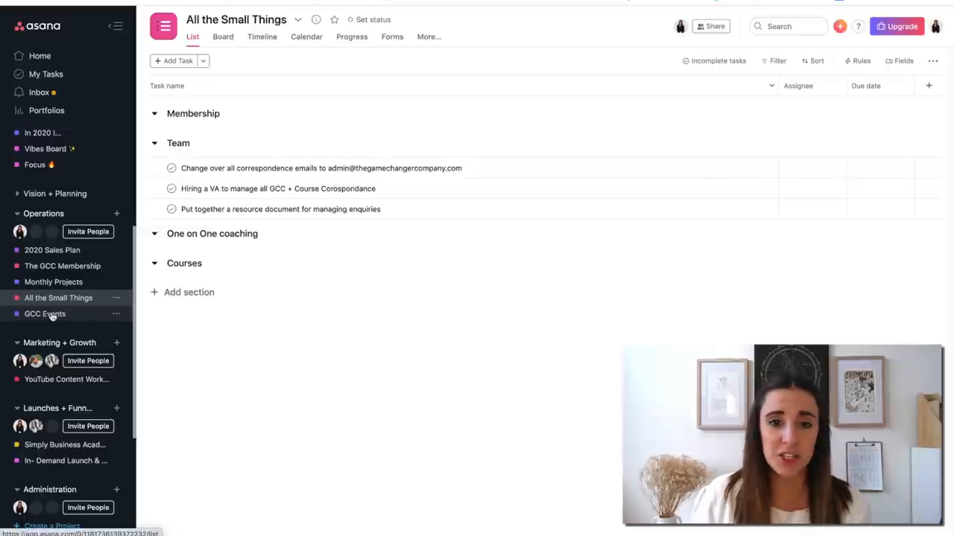
pyautogui.click(45, 314)
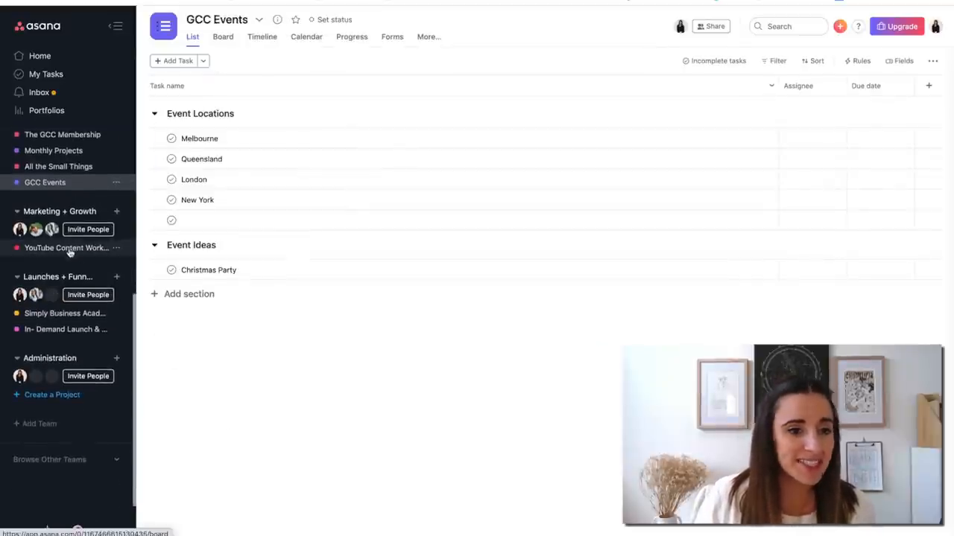
pyautogui.click(66, 248)
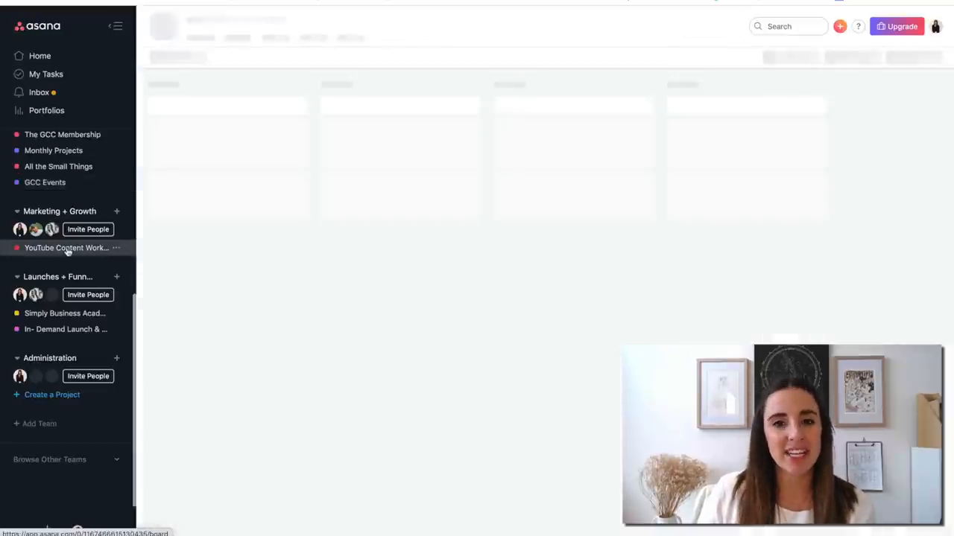
# Step: Open the YouTube Content Workflow board and scroll right across its scheduling columns
pyautogui.click(67, 247)
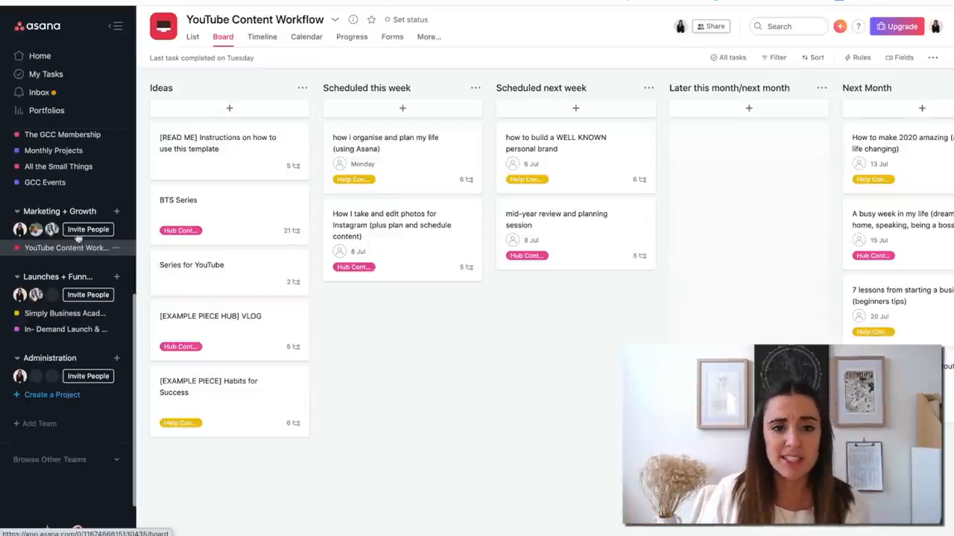
pyautogui.hscroll(3)
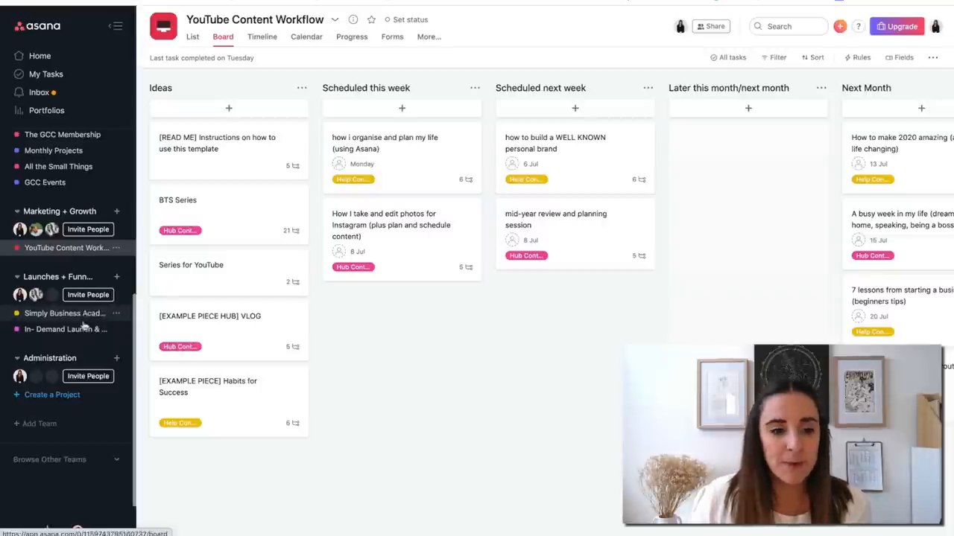
# Step: Review the In-Demand Launch & Funnel task list, then return to Home
pyautogui.click(66, 330)
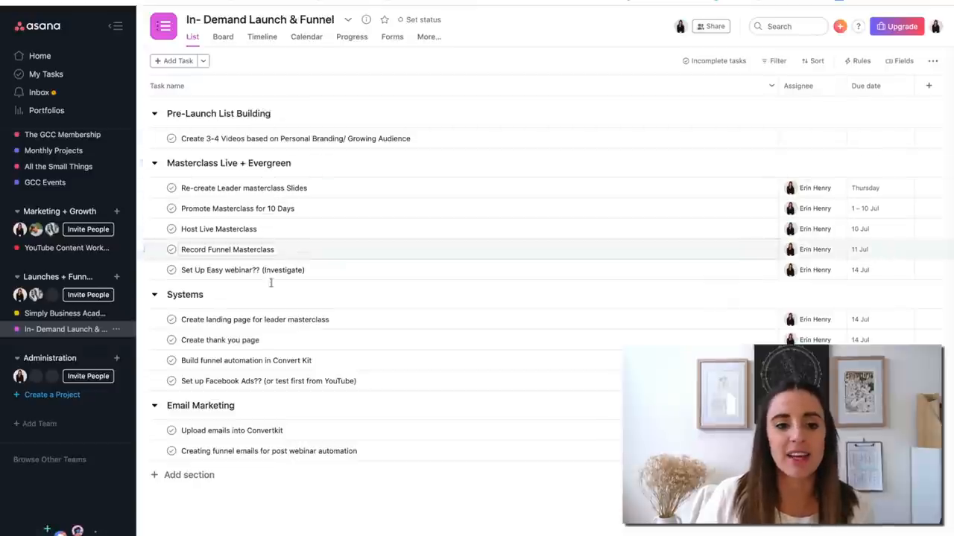
pyautogui.moveTo(320, 302)
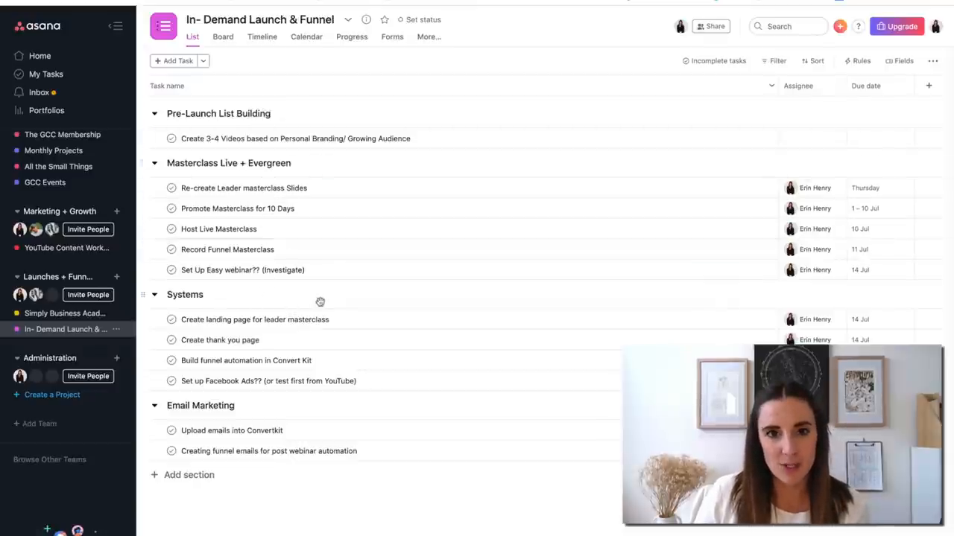
pyautogui.moveTo(315, 283)
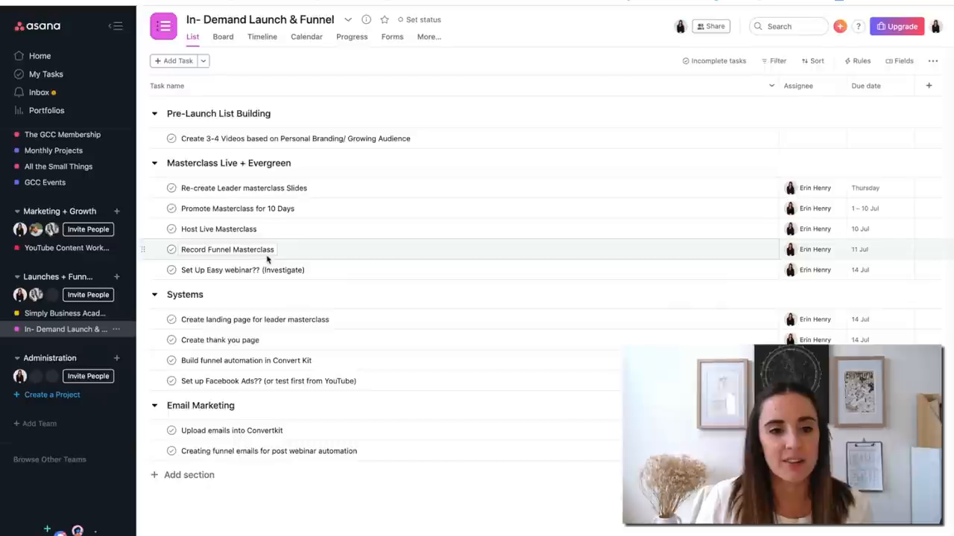
pyautogui.moveTo(313, 229)
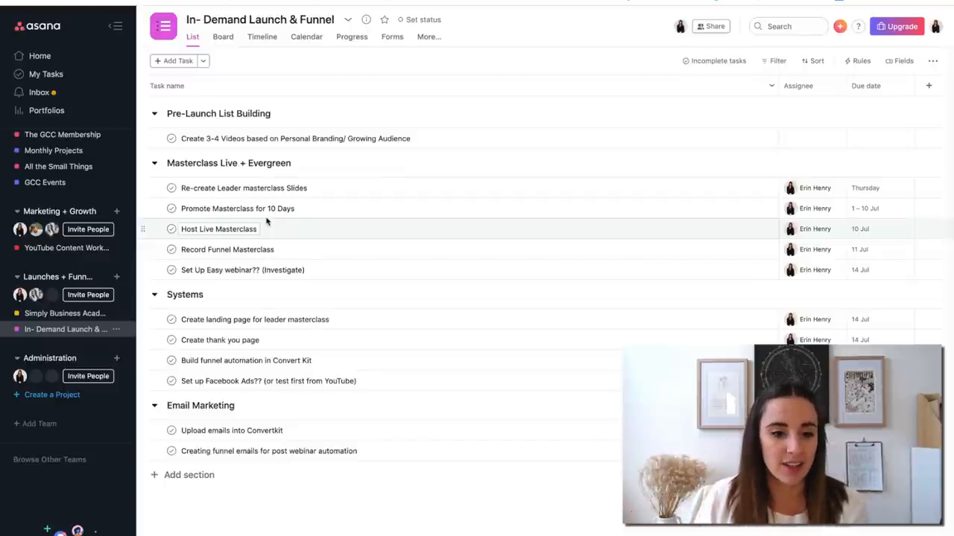
pyautogui.click(39, 56)
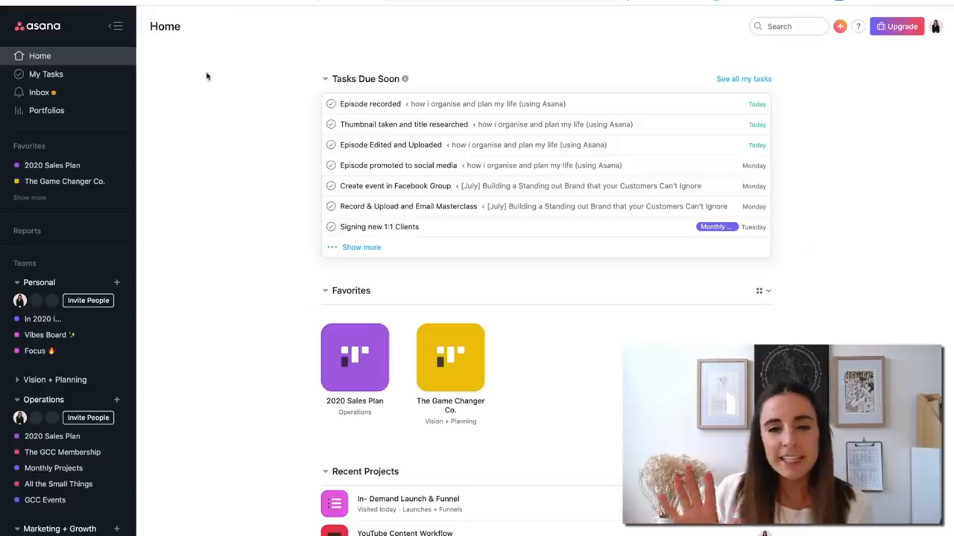